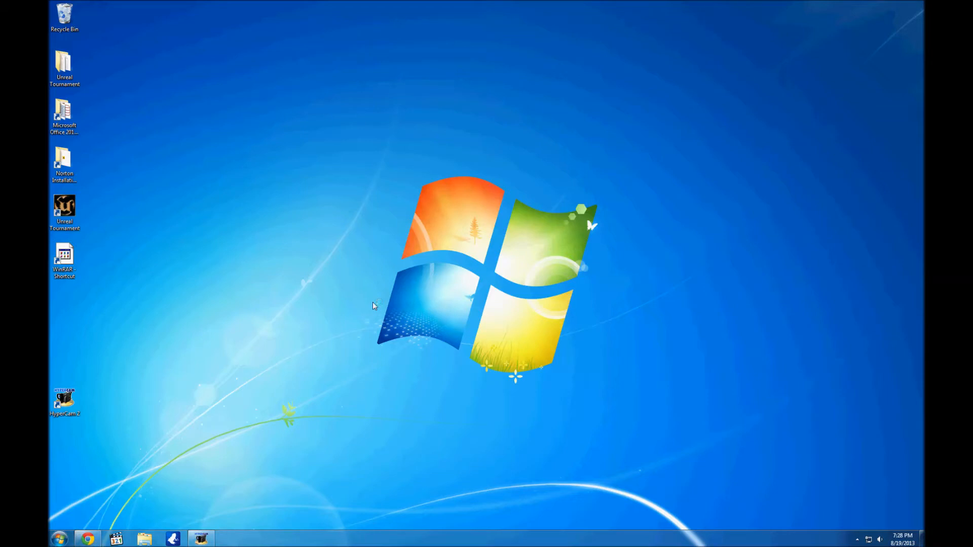
{"action": "left_click", "coordinate": [88, 538]}
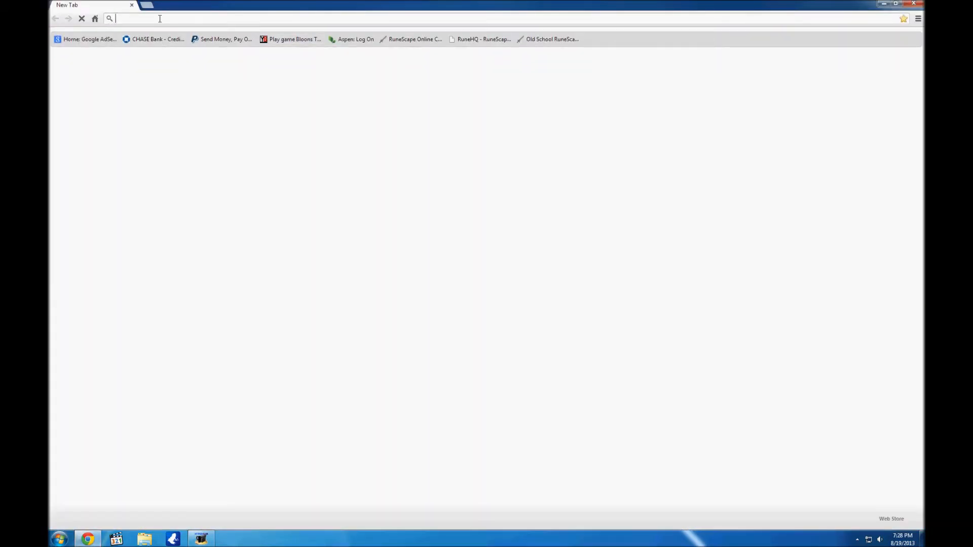
{"action": "type", "text": "www.vuze.com"}
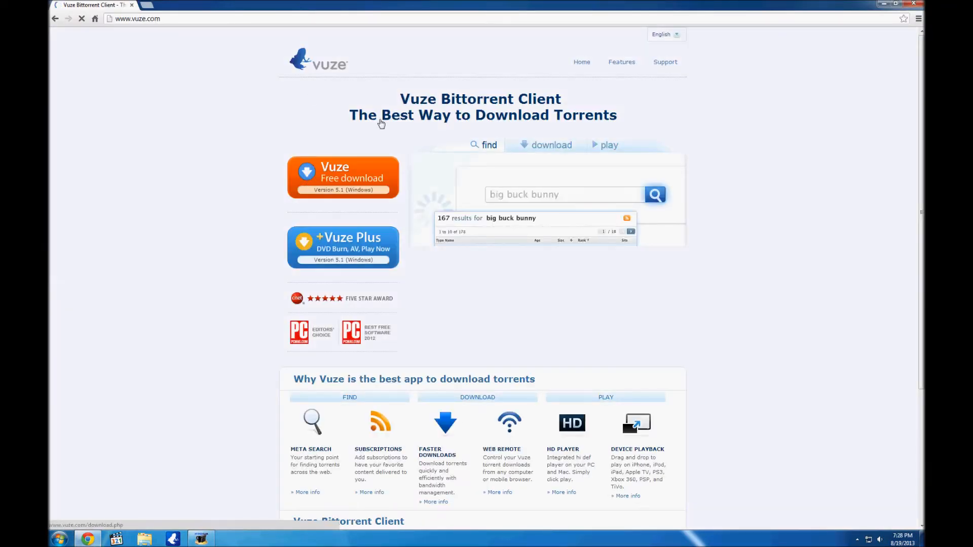
{"action": "right_click", "coordinate": [173, 539]}
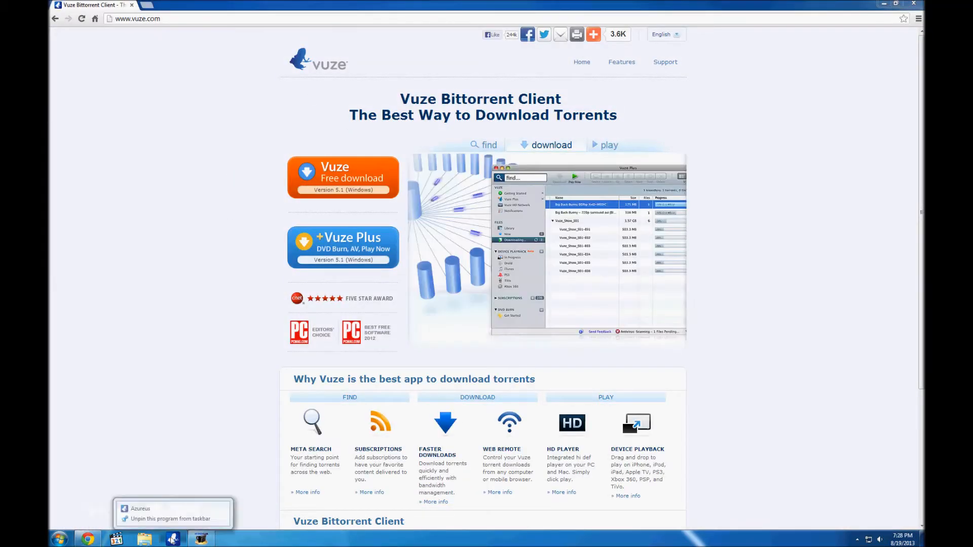
{"action": "left_click", "coordinate": [609, 145]}
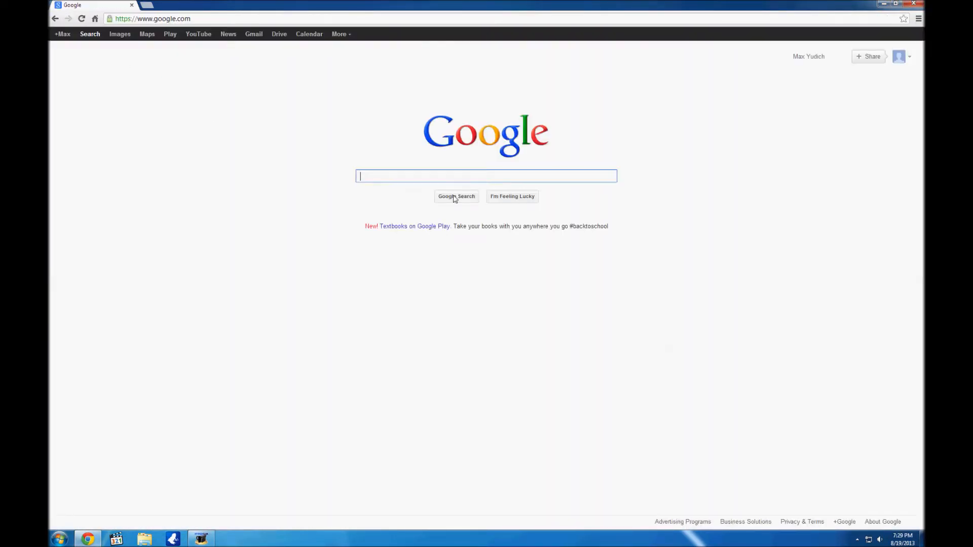
- Search Google for admuncher.torrent and view the Pirate Bay torrent page for Ad Muncher 4.93
{"action": "type", "text": "admuncher.torrent"}
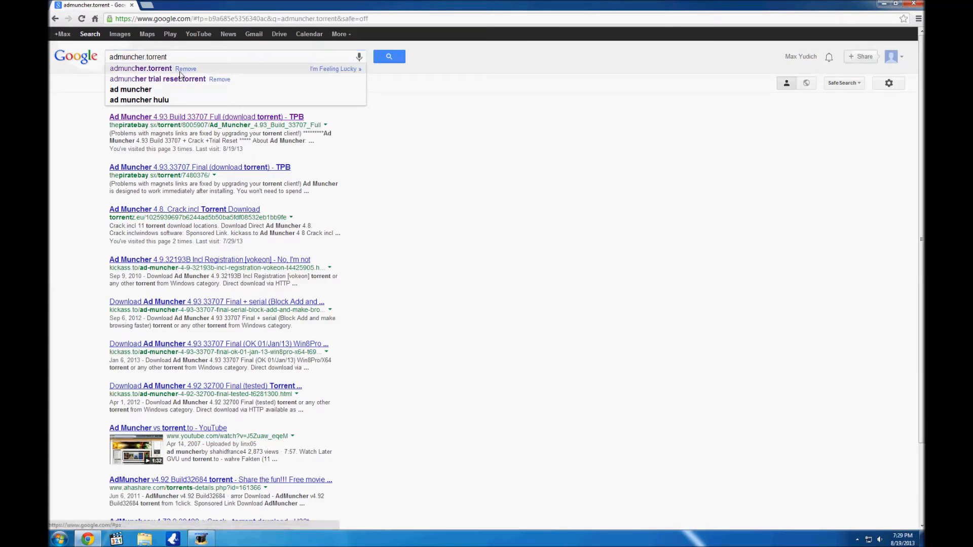
{"action": "left_click", "coordinate": [206, 116]}
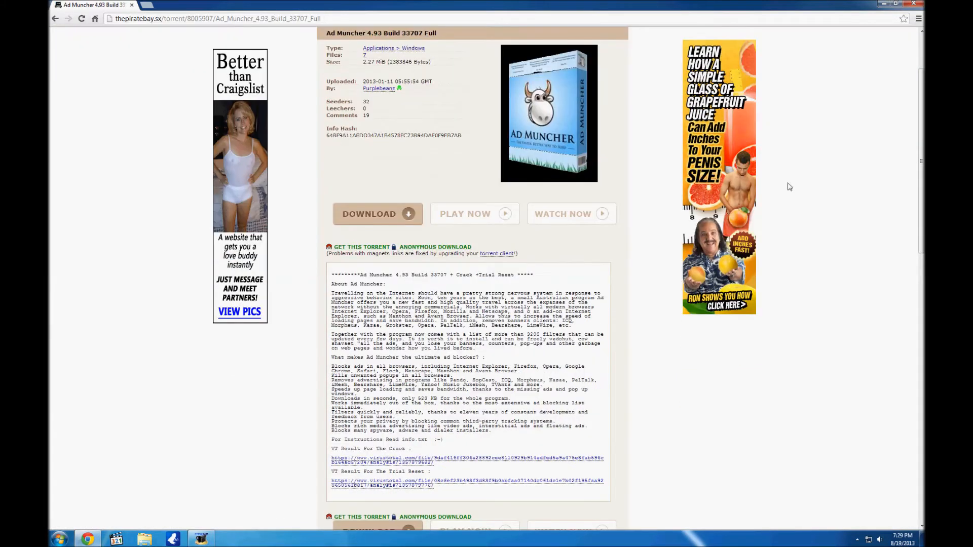
{"action": "scroll", "scroll_direction": "down", "scroll_amount": 3}
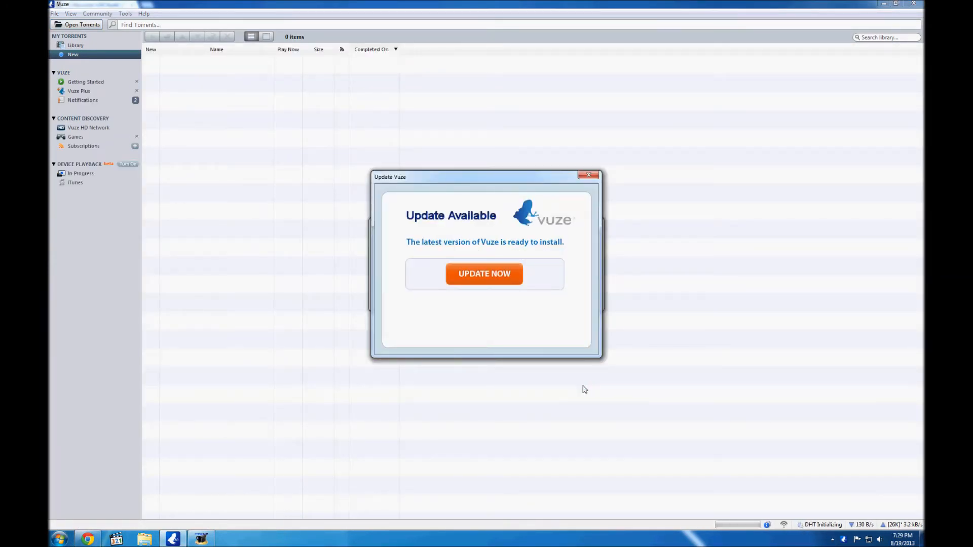
- Dismiss the Vuze update offer, watch the magnet download, and show the completed torrent's files
{"action": "left_click", "coordinate": [485, 274]}
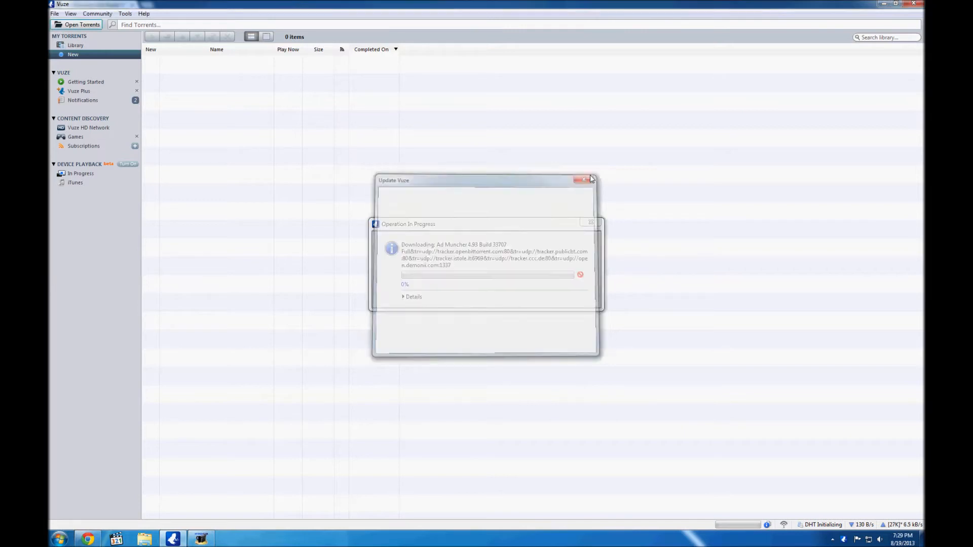
{"action": "left_click", "coordinate": [412, 297]}
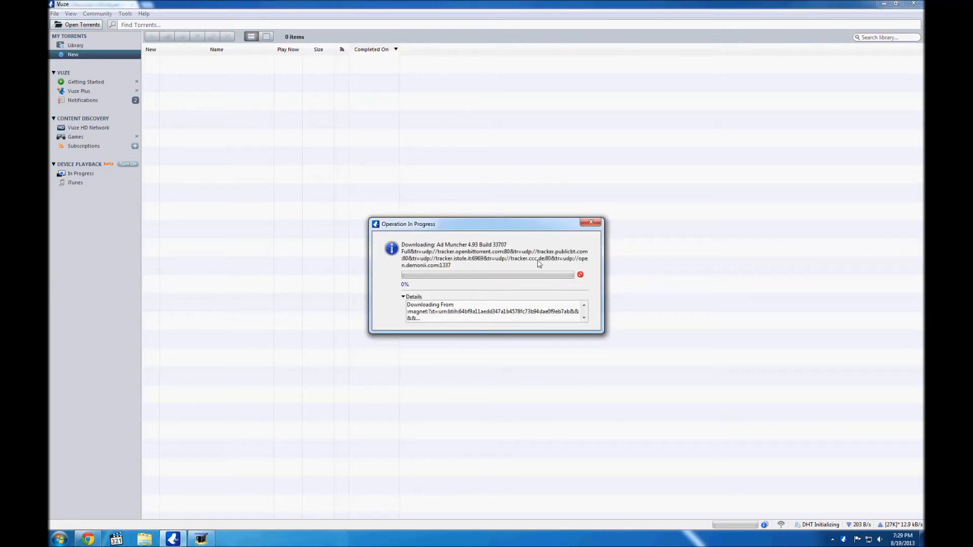
{"action": "mouse_move", "coordinate": [270, 153]}
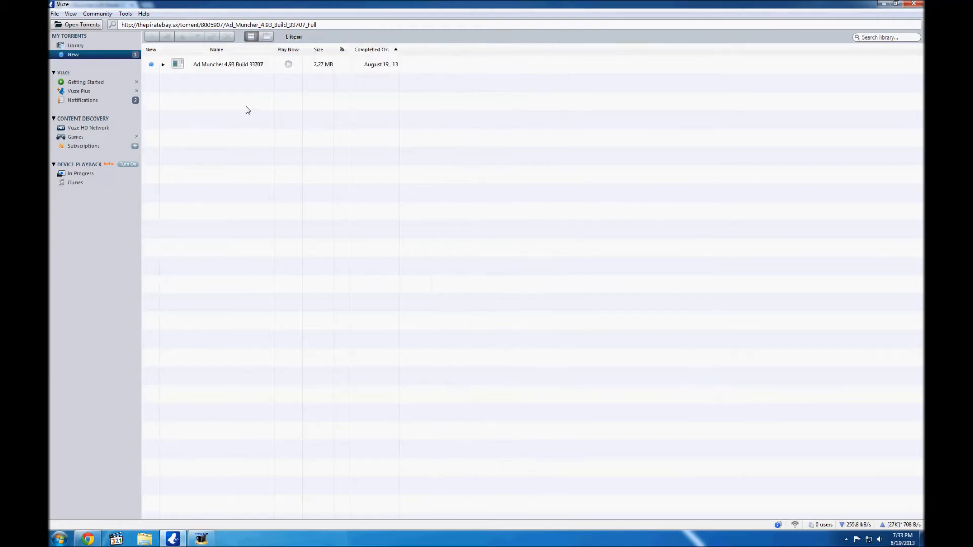
{"action": "left_click", "coordinate": [228, 64]}
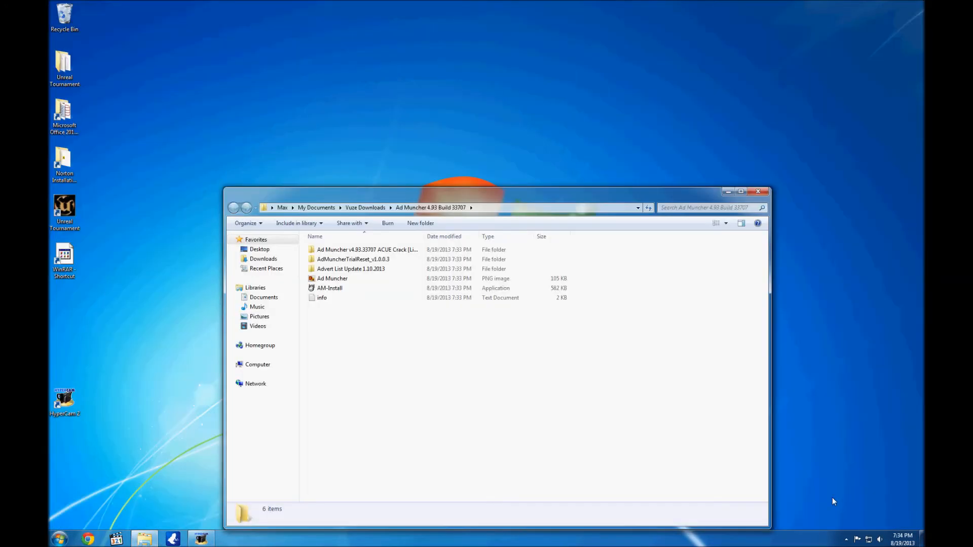
- Send a shortcut of AdMuncherTrialReset from its v1.0.0.3 folder to the desktop
{"action": "left_click", "coordinate": [846, 539]}
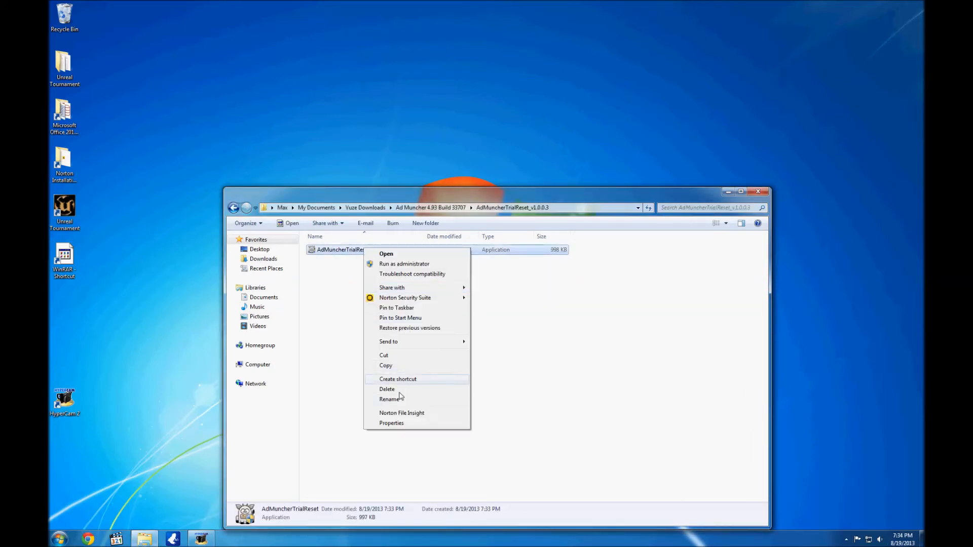
{"action": "left_click", "coordinate": [397, 380]}
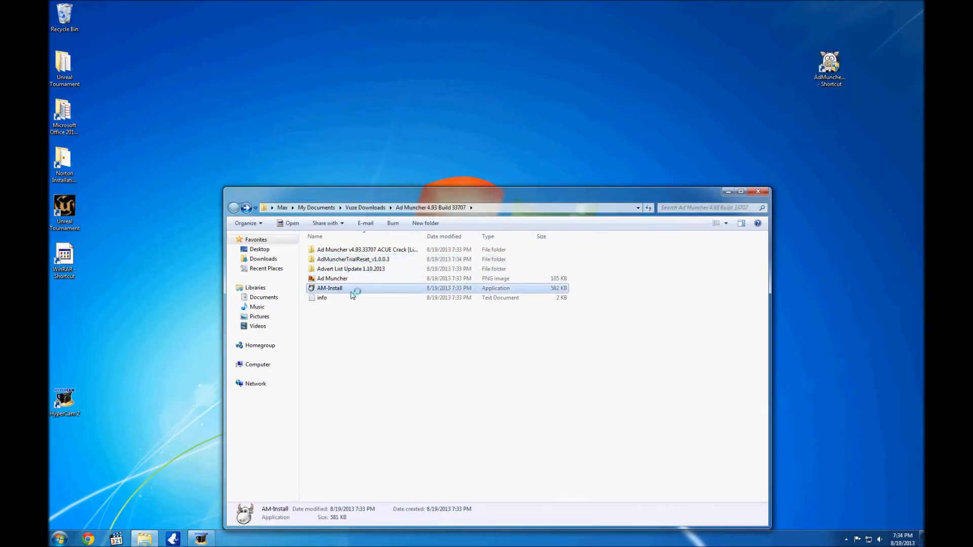
- Run AM-Install and install Ad Muncher v4.93.33707 with default folder, options and shared settings
{"action": "double_click", "coordinate": [329, 288]}
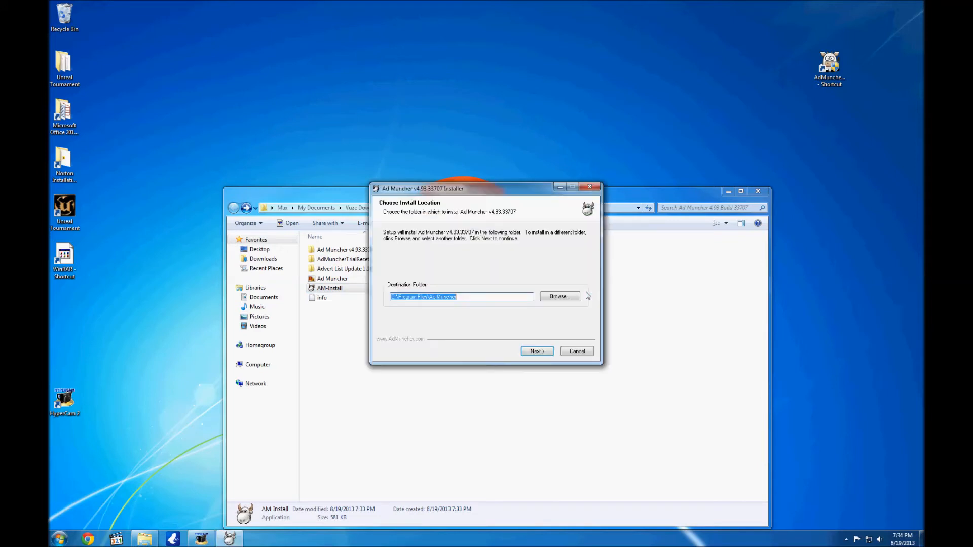
{"action": "left_click", "coordinate": [535, 352]}
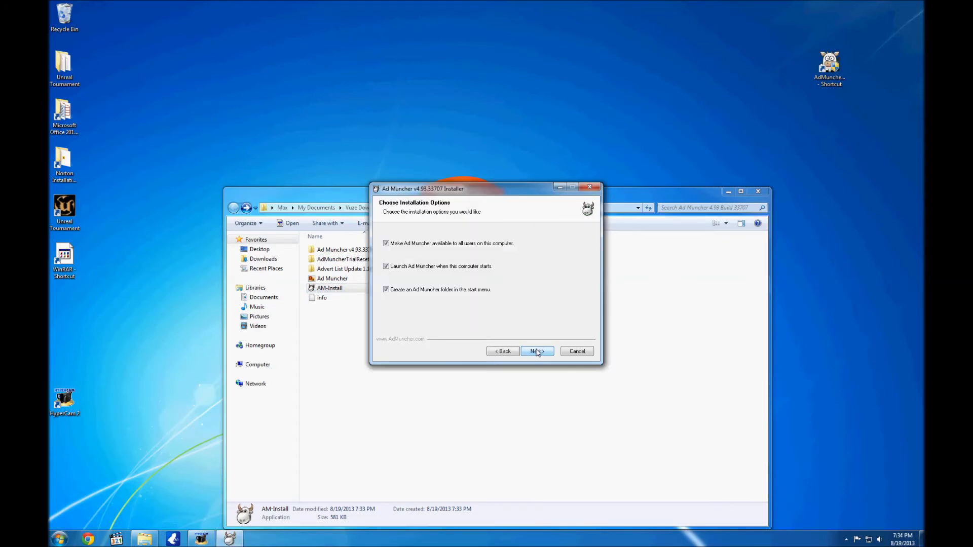
{"action": "left_click", "coordinate": [537, 352]}
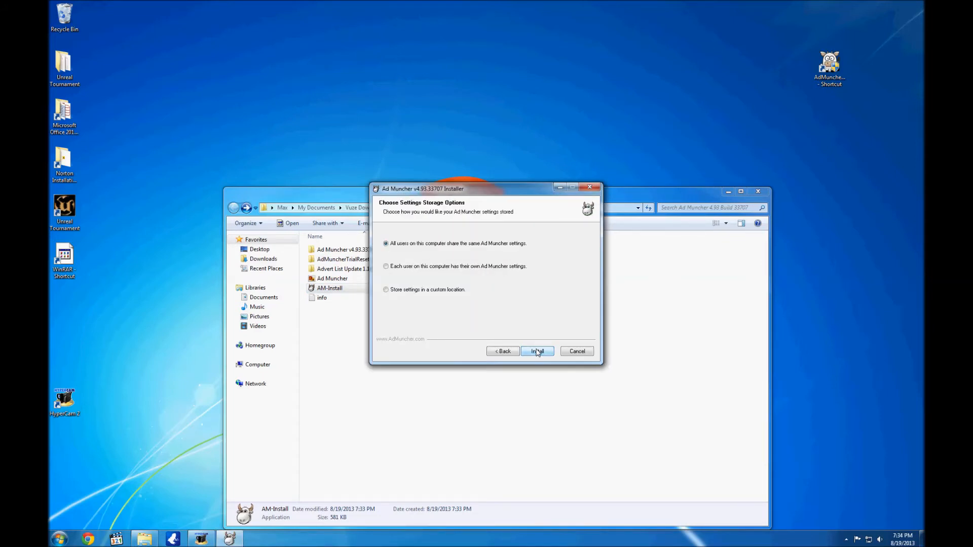
{"action": "left_click", "coordinate": [537, 351]}
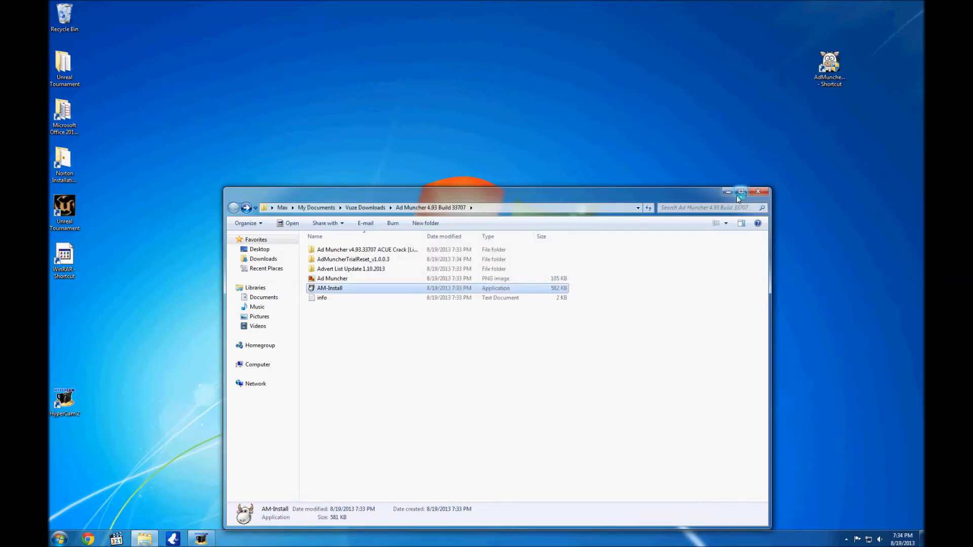
- Run the AdMuncherTrialReset desktop shortcut and check the hidden notification-area icons
{"action": "double_click", "coordinate": [329, 288]}
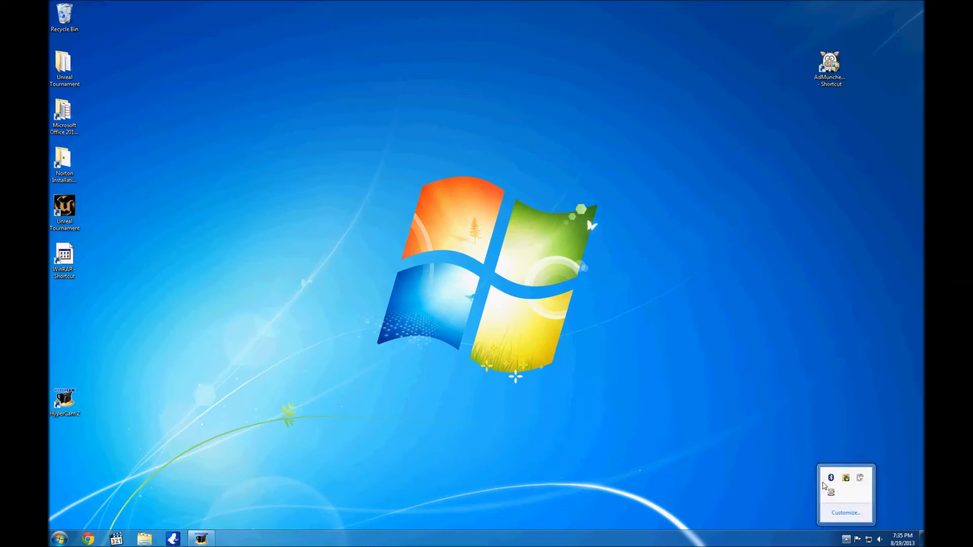
{"action": "mouse_move", "coordinate": [747, 485]}
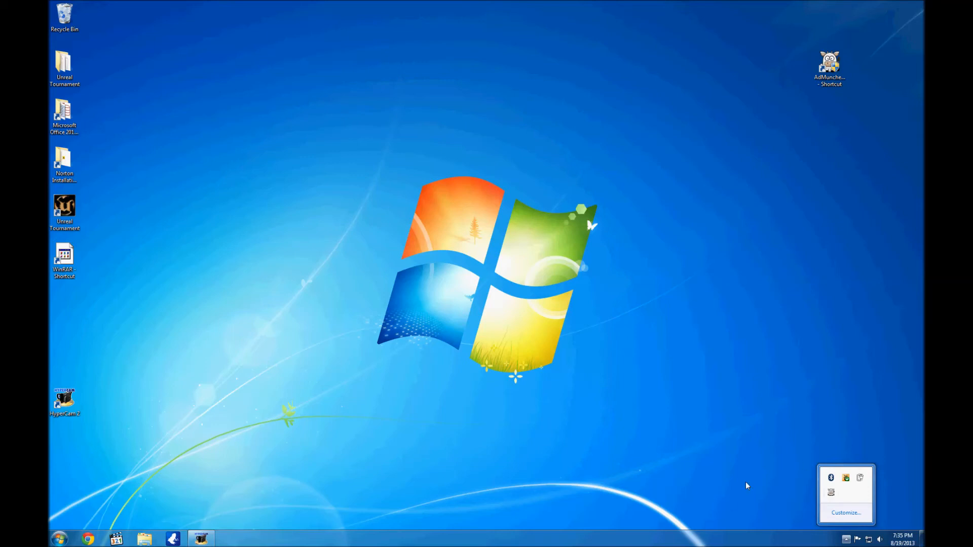
{"action": "left_click", "coordinate": [846, 539]}
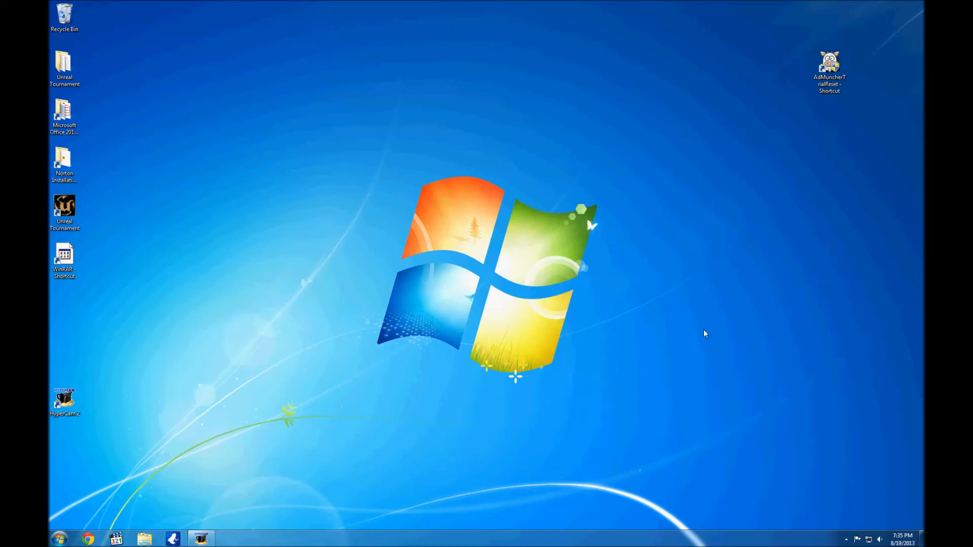
{"action": "left_click", "coordinate": [846, 539]}
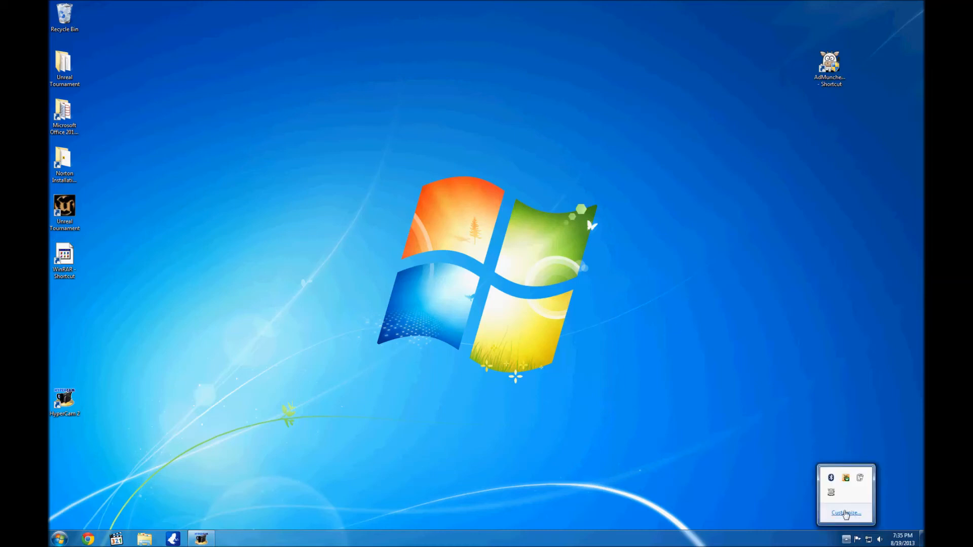